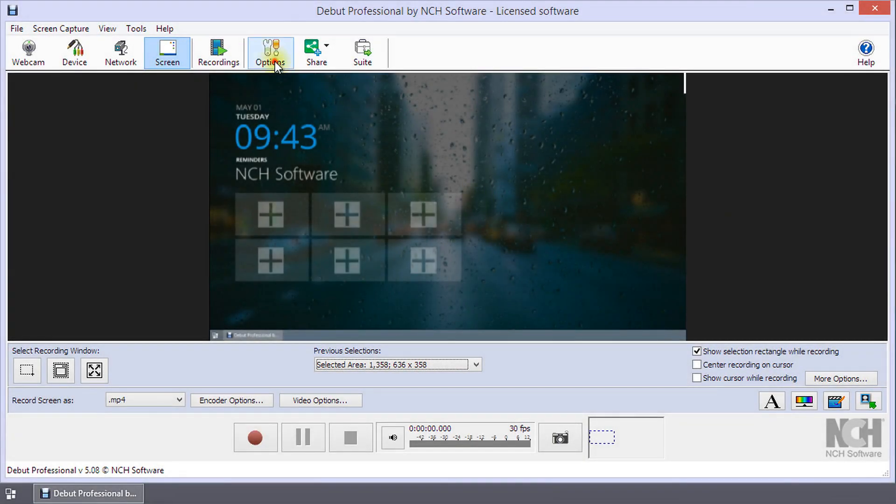
Add a default daily 11:00 AM–12:00 PM screen recording schedule and confirm the options
click(270, 52)
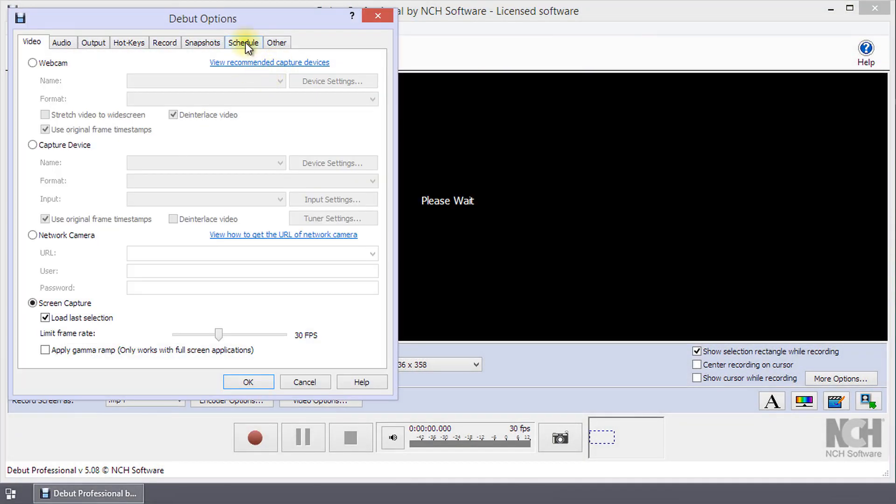
click(243, 42)
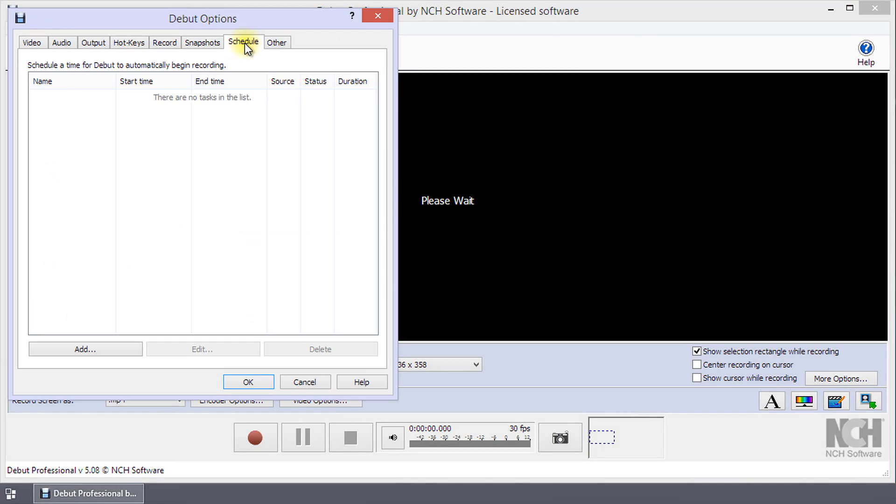
click(85, 348)
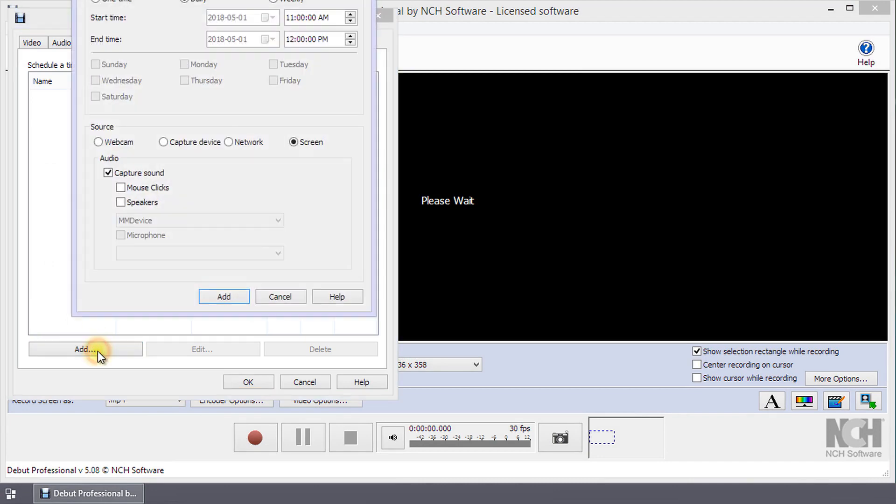
click(85, 349)
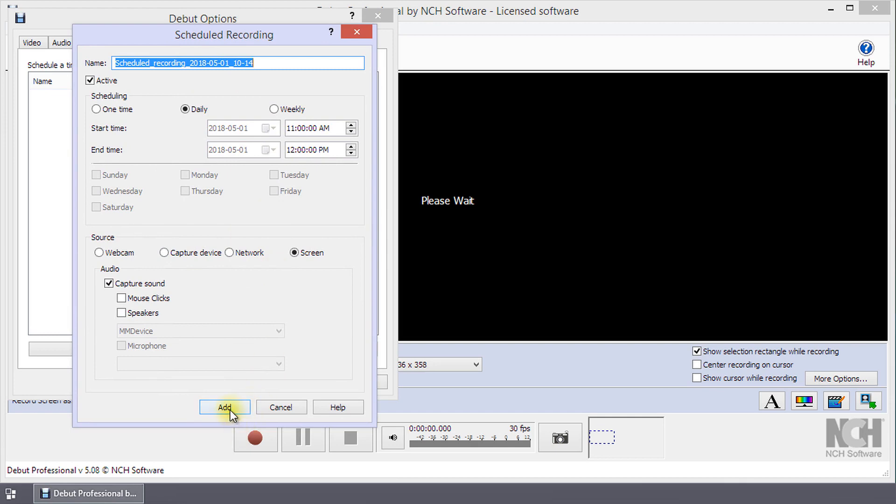
click(224, 408)
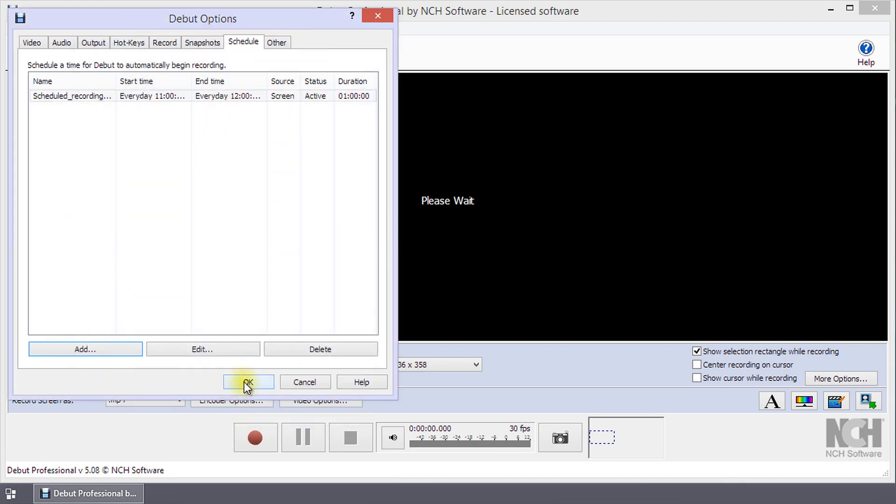
click(248, 382)
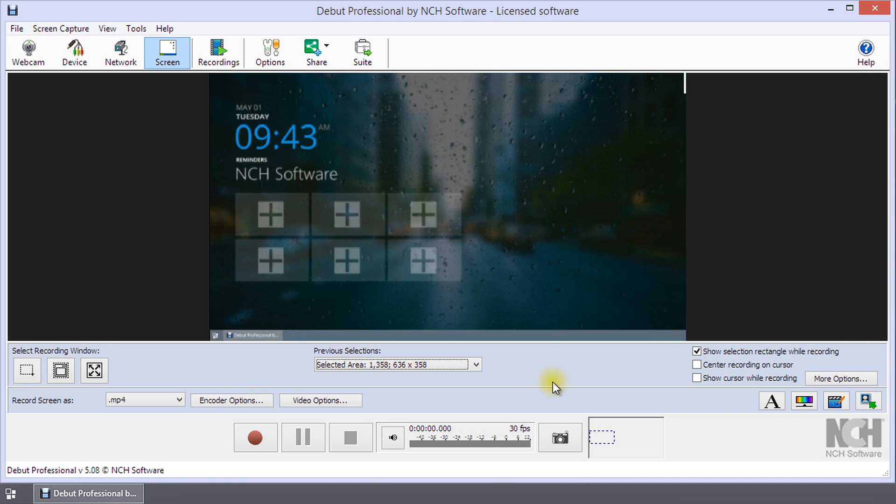
mouse_move(554, 387)
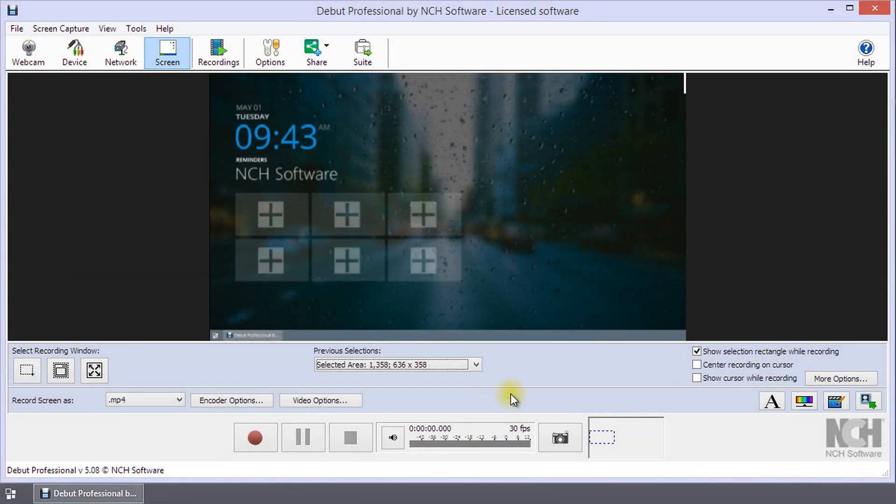
mouse_move(604, 383)
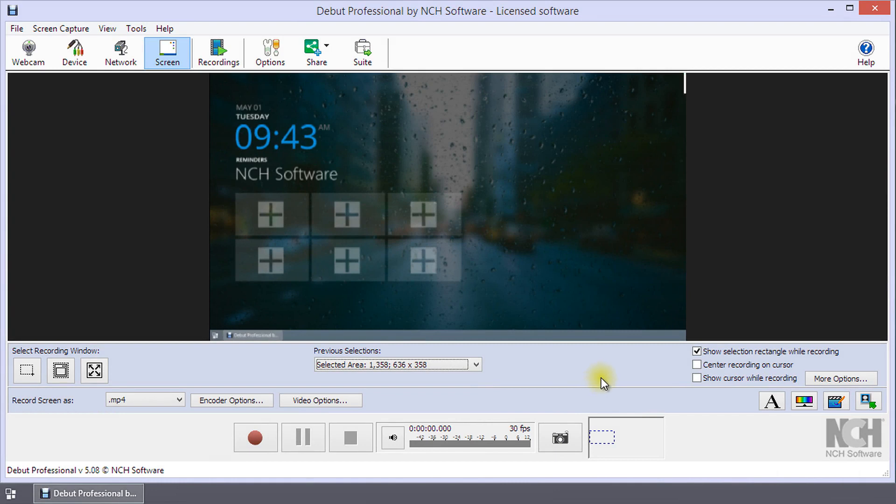
mouse_move(717, 280)
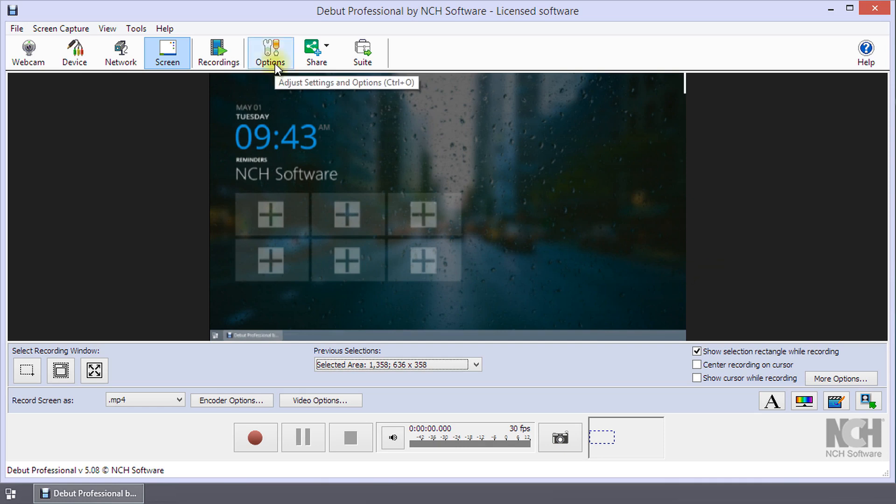
Start a new scheduled recording from the Schedule settings, prefilled daily 11:00 AM–12:00 PM
click(270, 53)
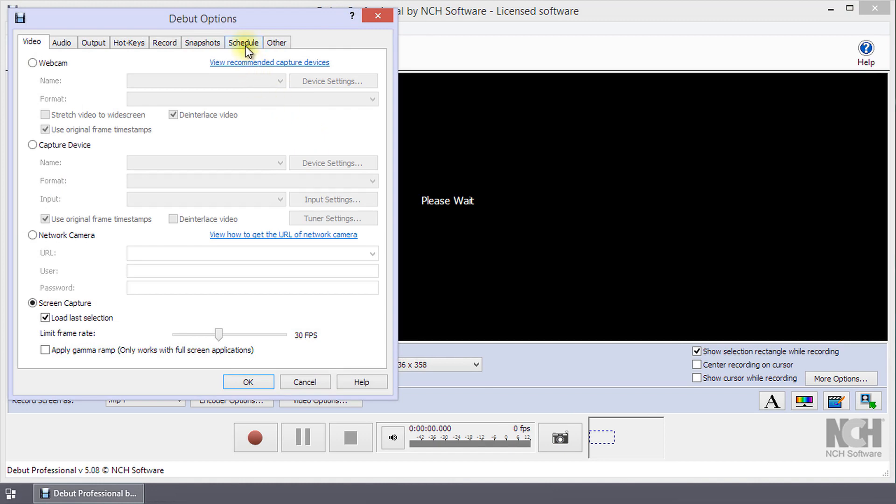
click(243, 42)
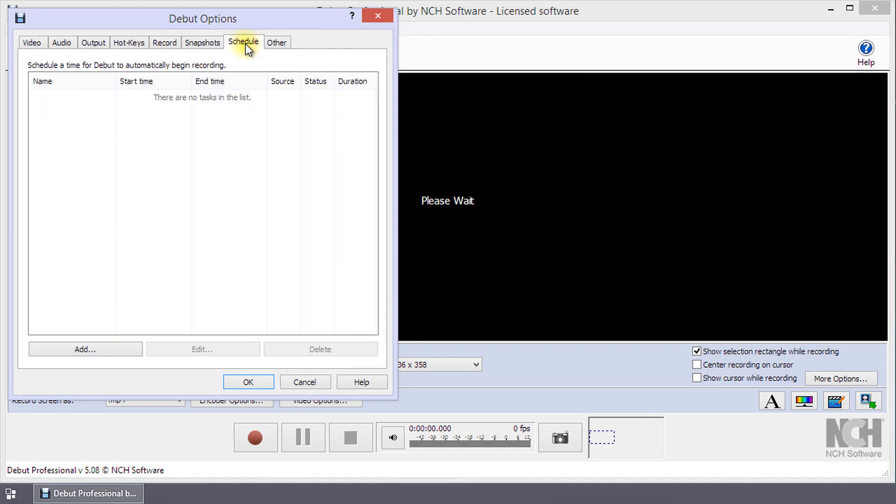
click(85, 349)
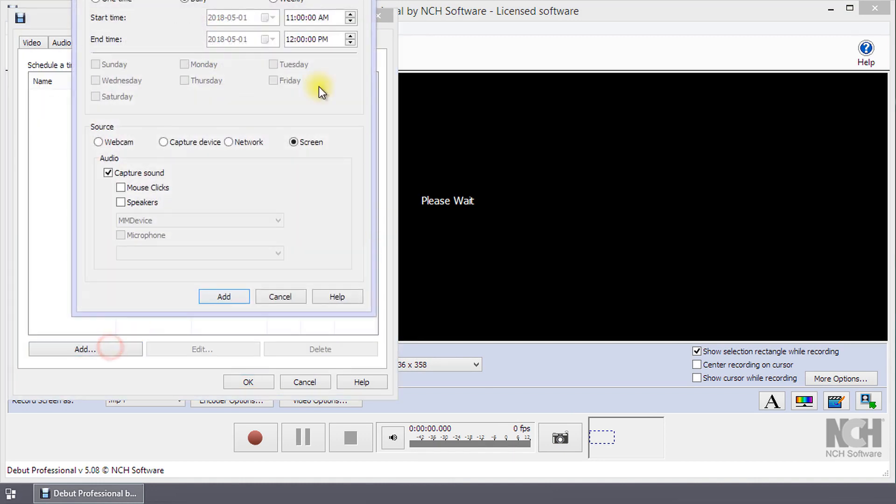
click(85, 349)
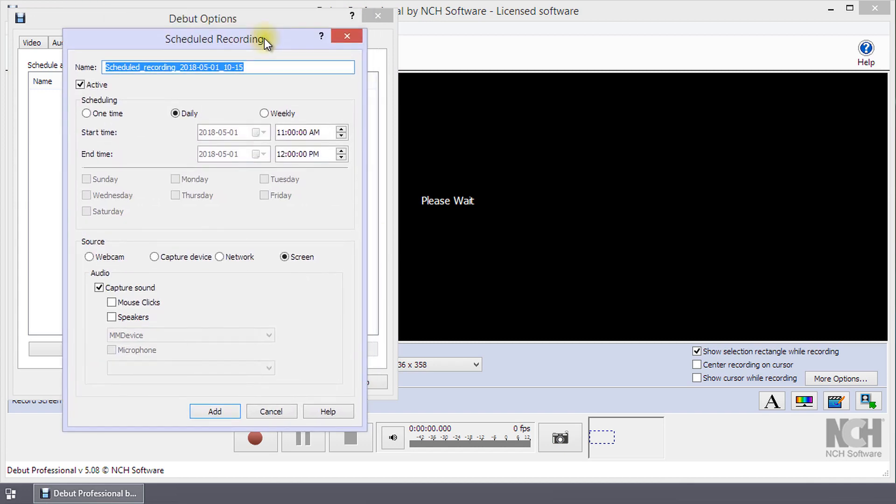
Name the schedule 'Local News' and try the one-time, daily and weekly repeat options
text(Local News)
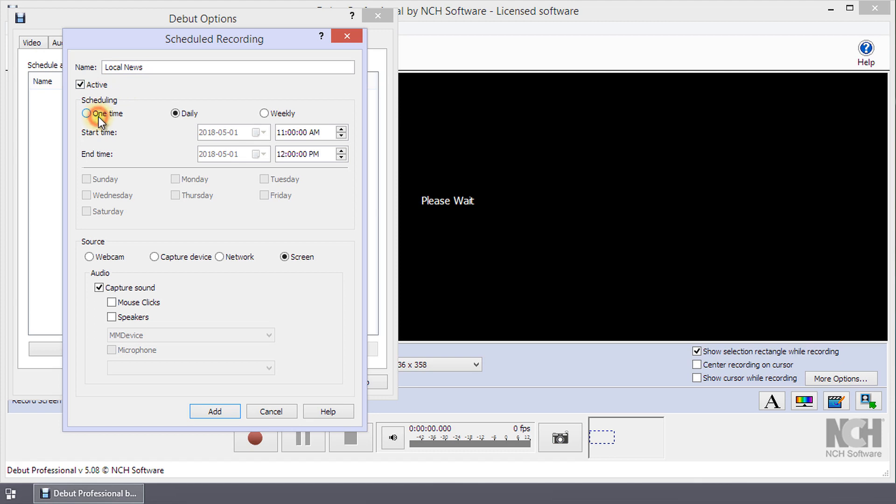
click(87, 113)
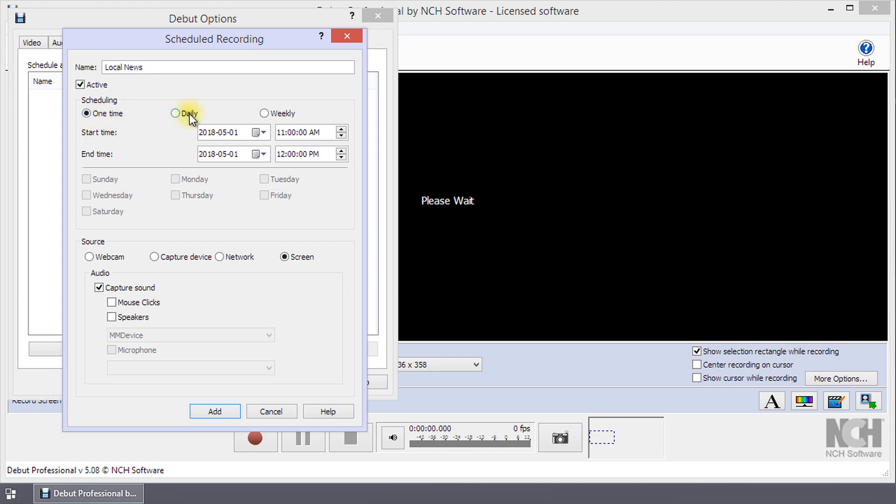
click(175, 113)
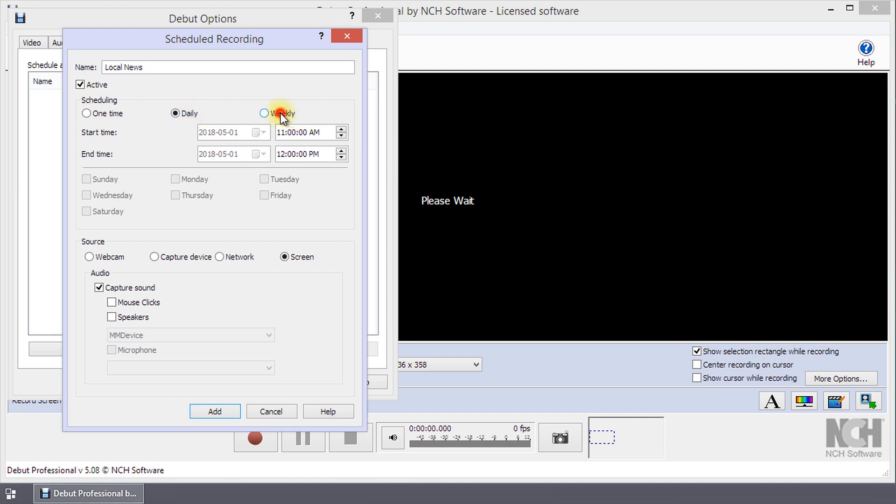
click(264, 113)
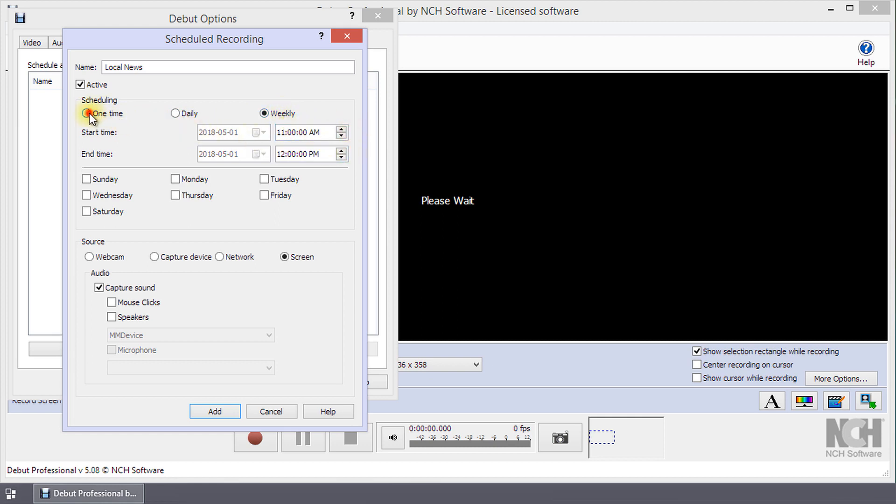
Check the one-time date calendars, then set weekly repetition on Wednesdays, 11:00 AM–12:00 PM
click(90, 113)
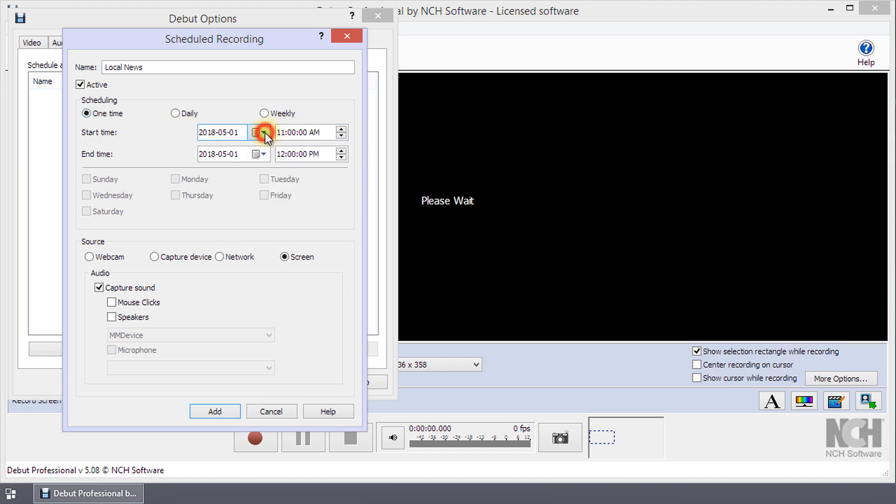
click(221, 154)
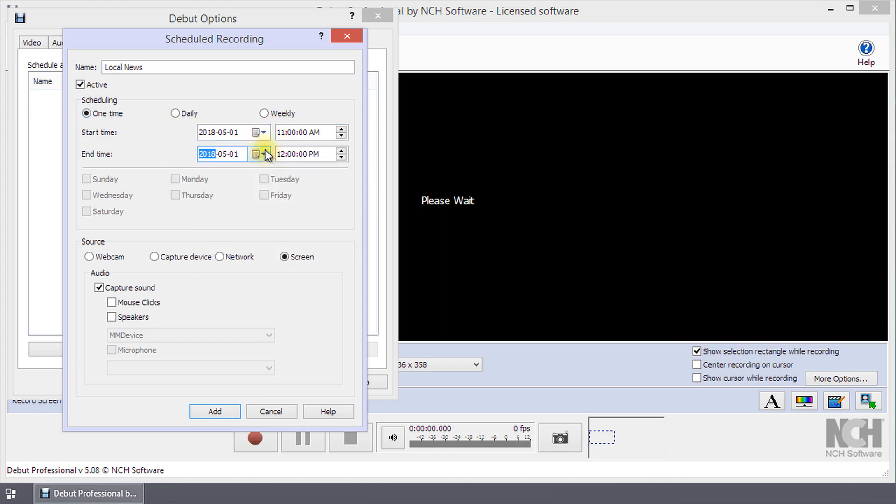
click(263, 113)
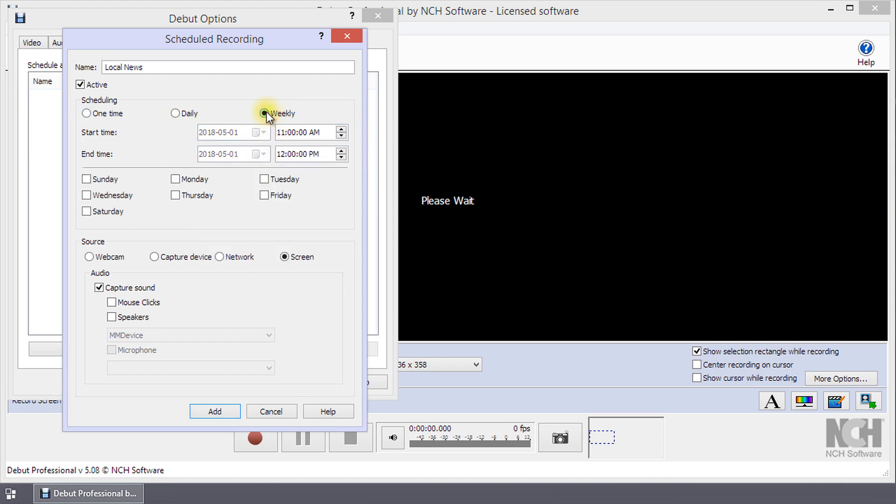
click(85, 195)
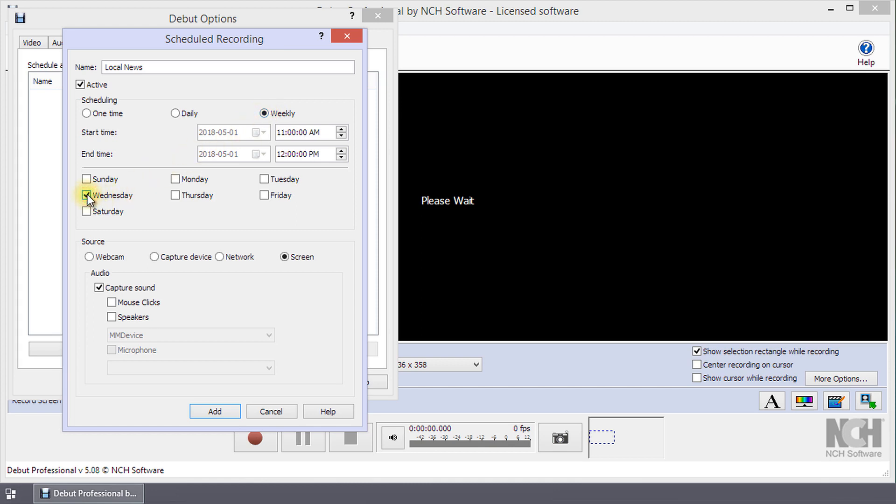
click(86, 195)
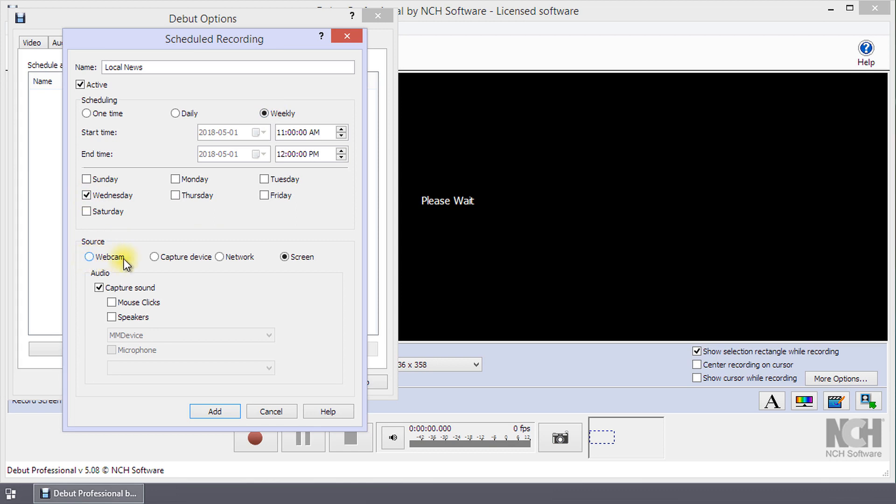
mouse_move(222, 264)
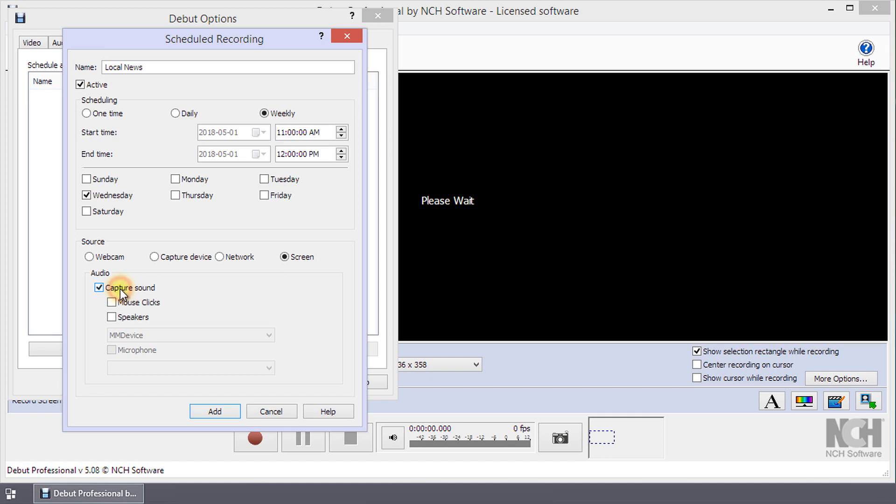
Capture mouse clicks and speaker sound via the MMDevice, then add the Local News schedule
click(111, 302)
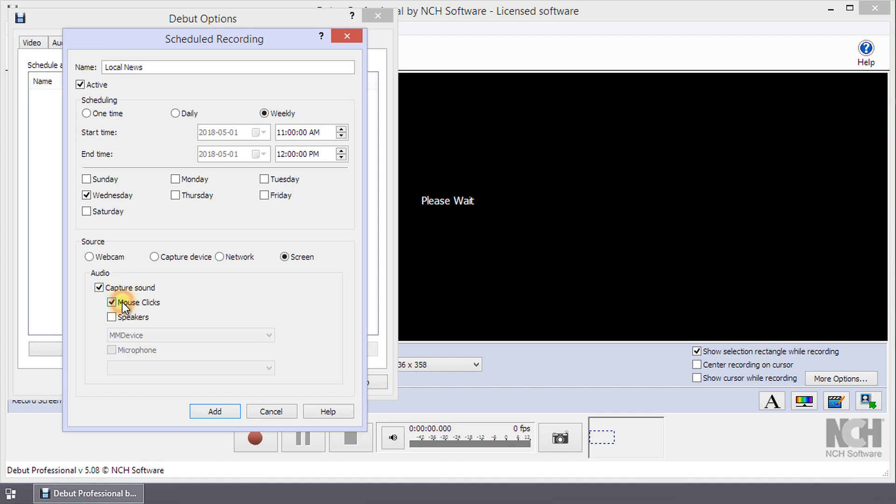
click(111, 317)
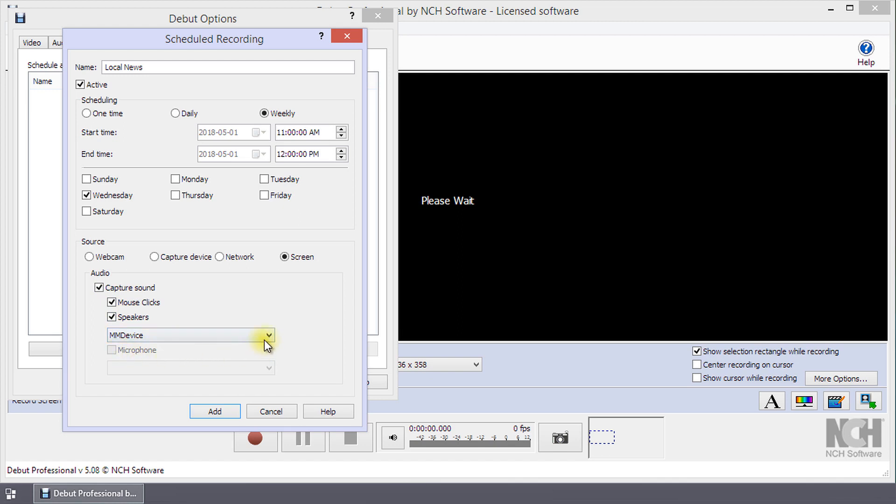
click(268, 335)
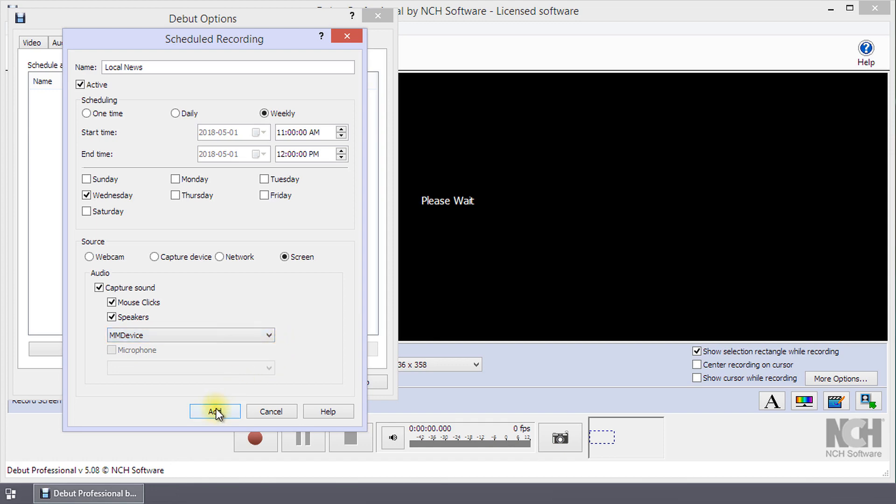
click(214, 412)
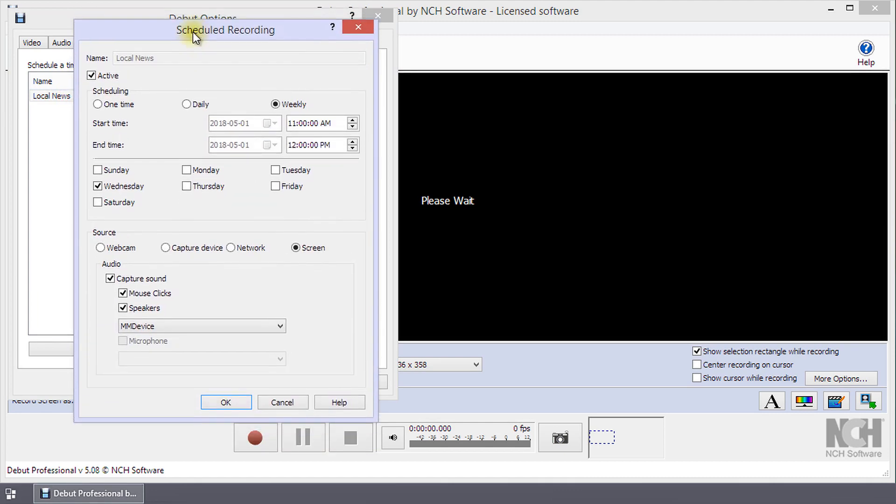
Edit Local News to also record on Thursdays and confirm
click(186, 186)
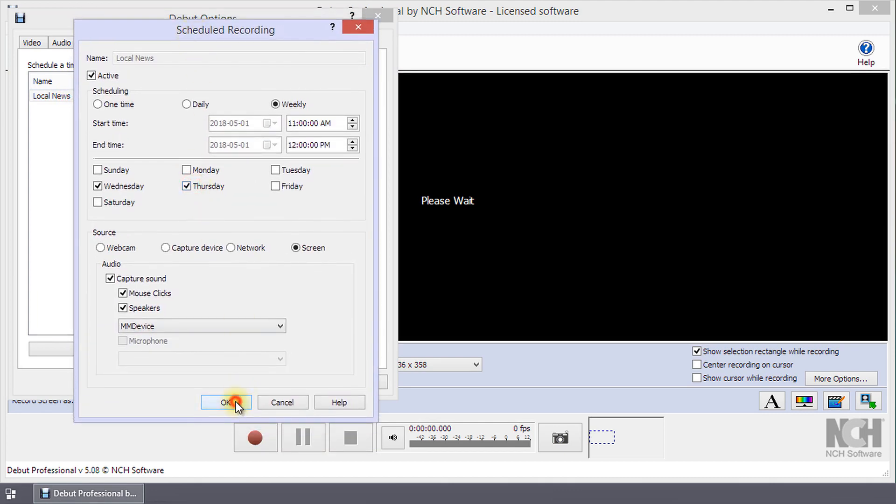
click(225, 402)
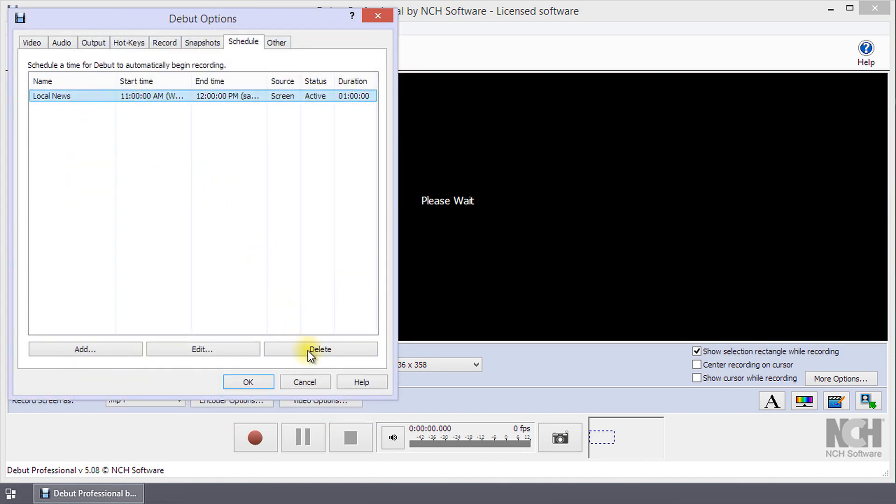
Delete the Local News task permanently and return to the main window
click(319, 349)
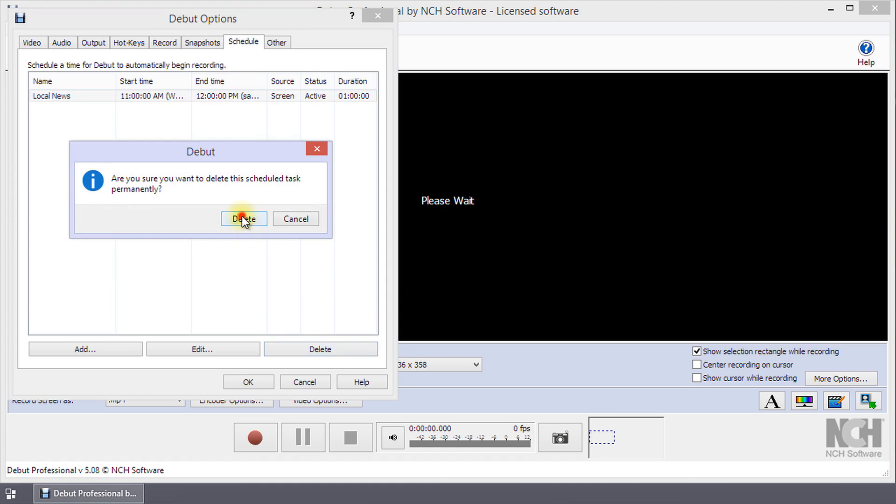
click(243, 219)
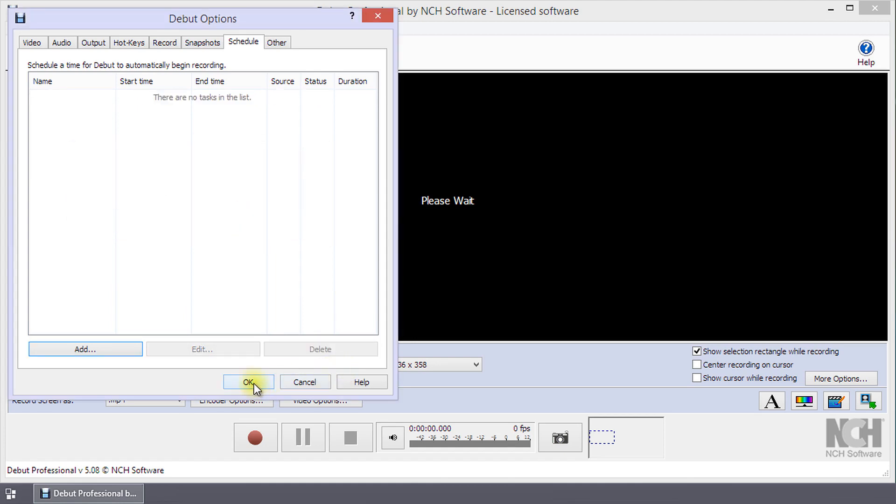
click(248, 382)
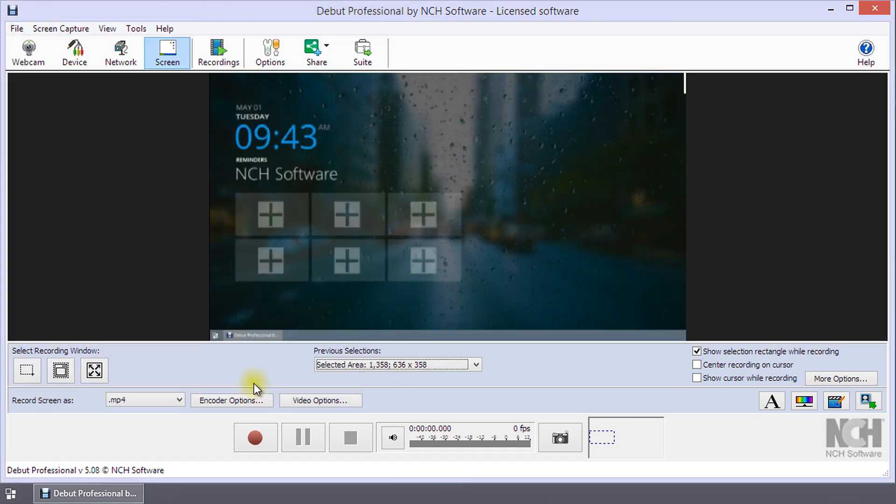